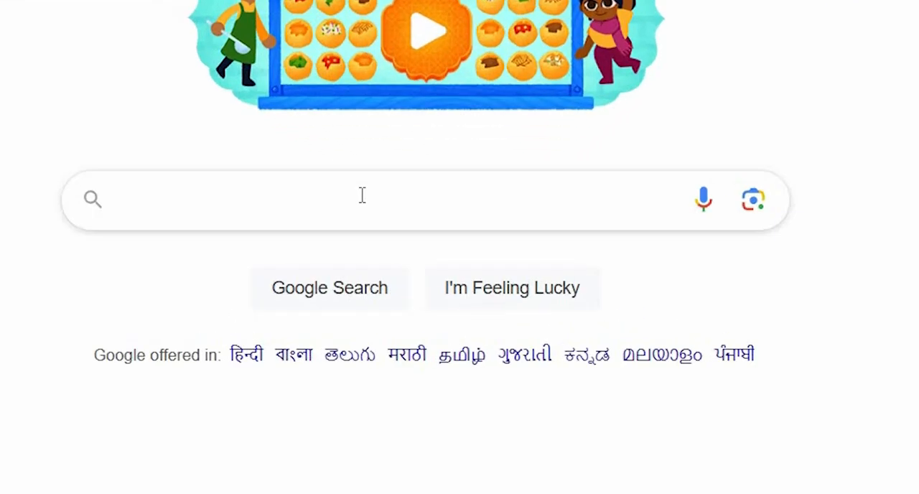
- Search Google for 'playstation network' via the suggestion after entering 'play'
text(p)
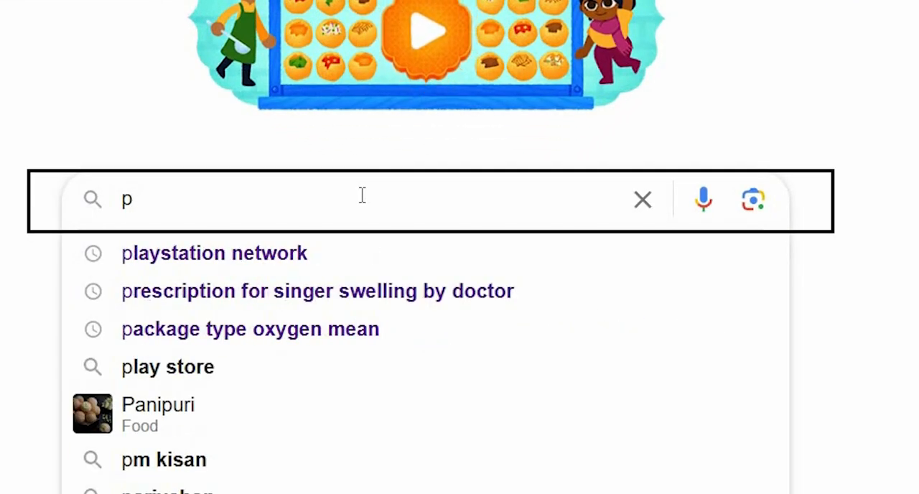
text(lay)
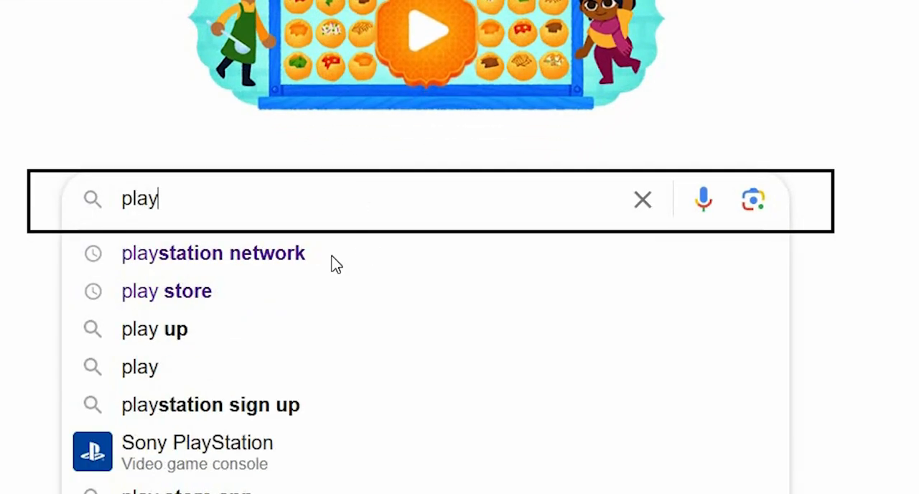
click(213, 253)
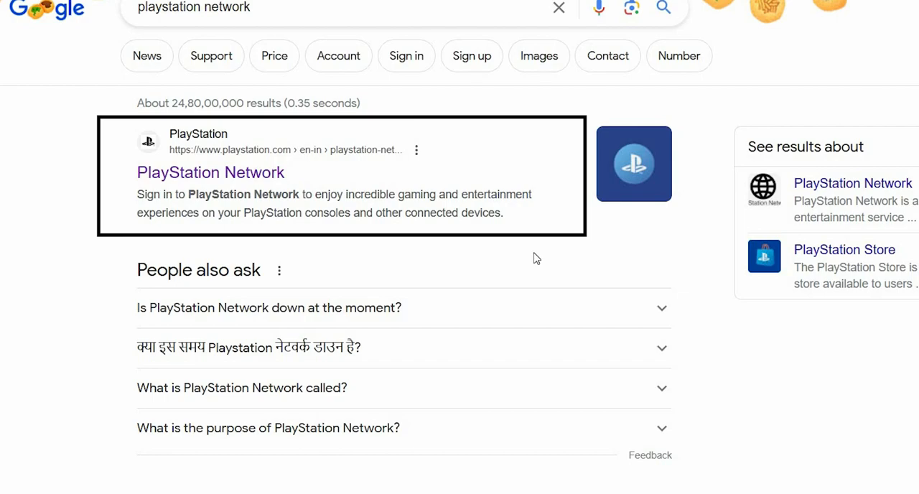
mouse_move(239, 181)
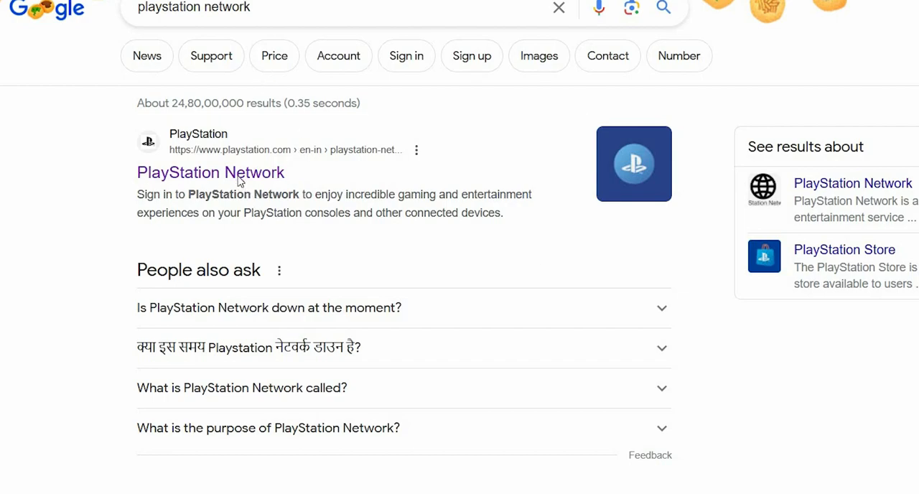
- Open the official PlayStation Network result from playstation.com
click(209, 173)
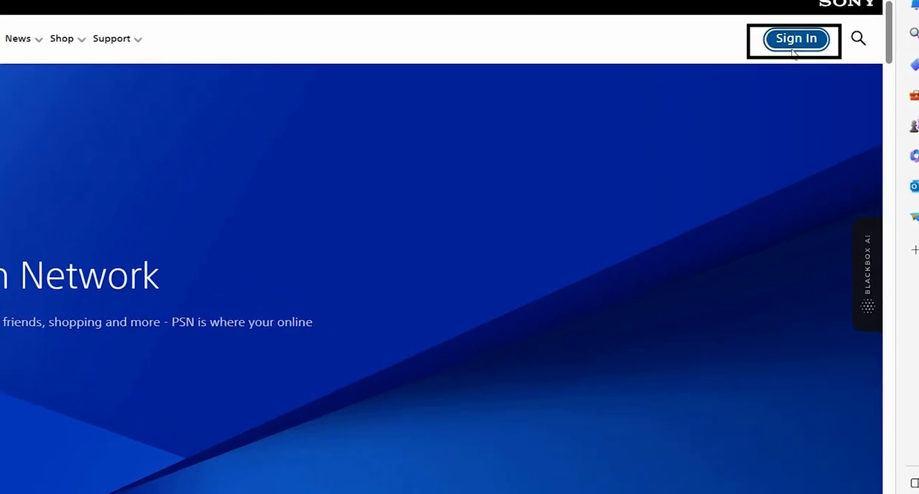
- Bring up the Sign In option, then browse down to the network status section
click(796, 39)
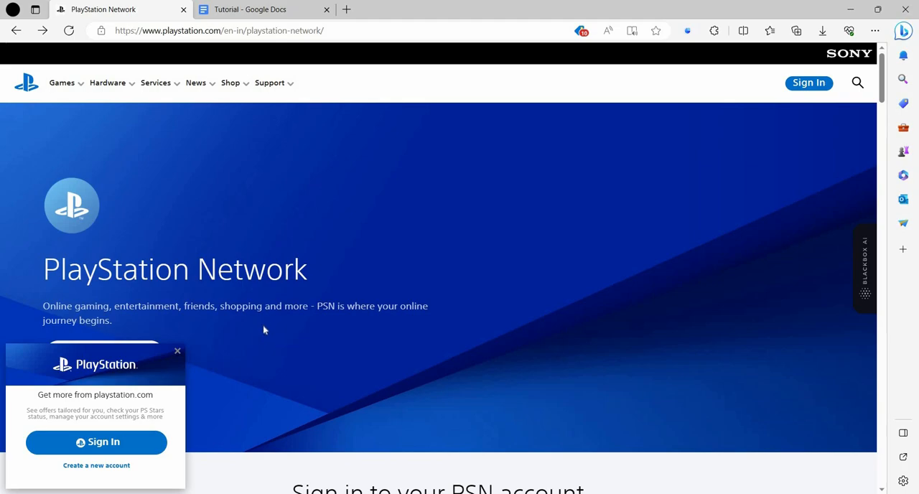
scroll(down, 3)
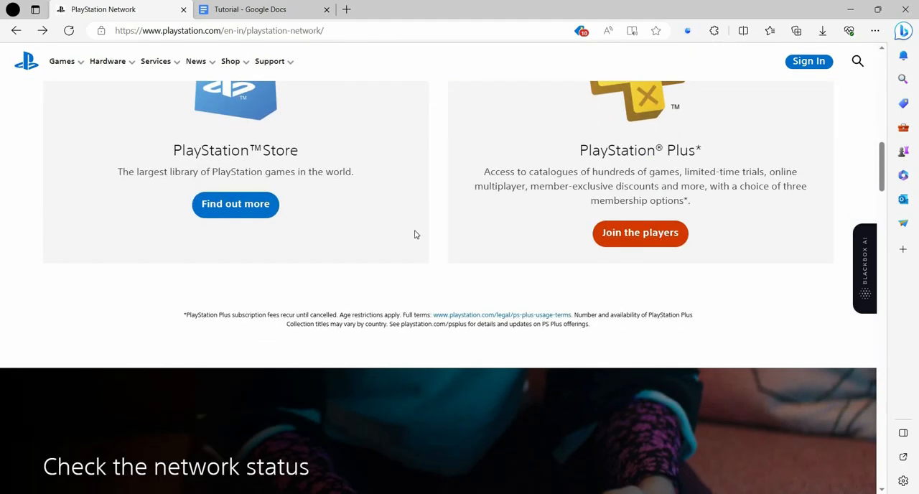
scroll(down, 3)
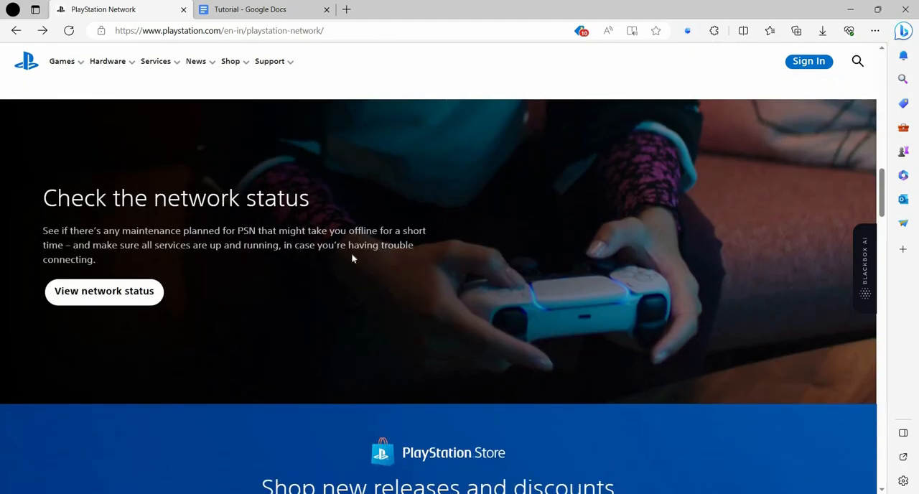